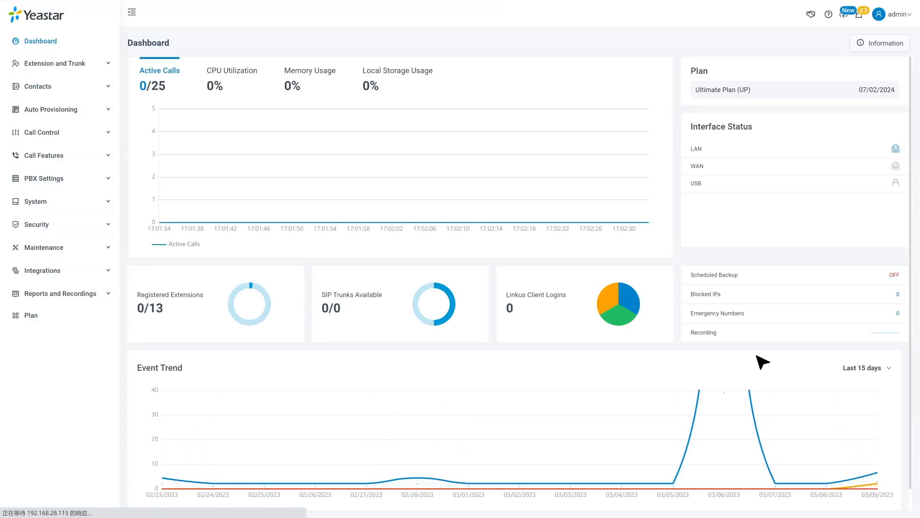
- Navigate to Call Features > Blocked/Allowed Numbers, showing the empty blocked numbers list
click(42, 155)
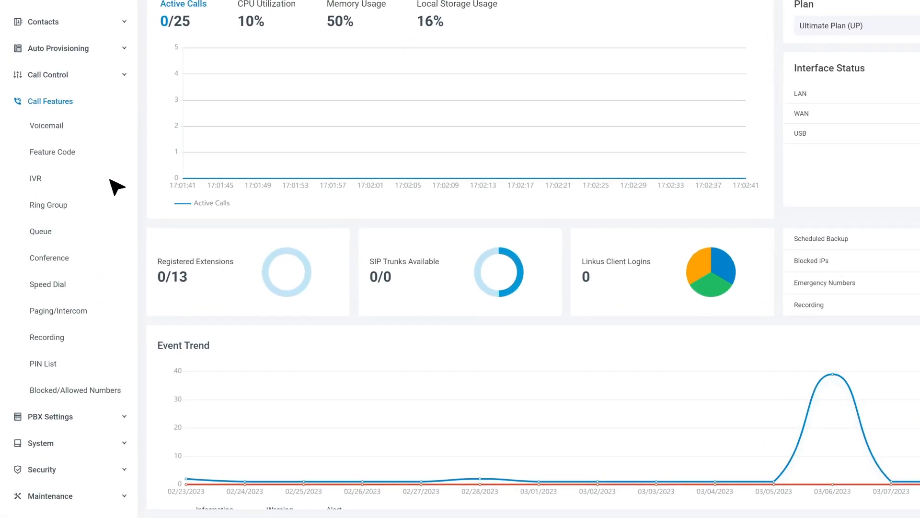
click(75, 390)
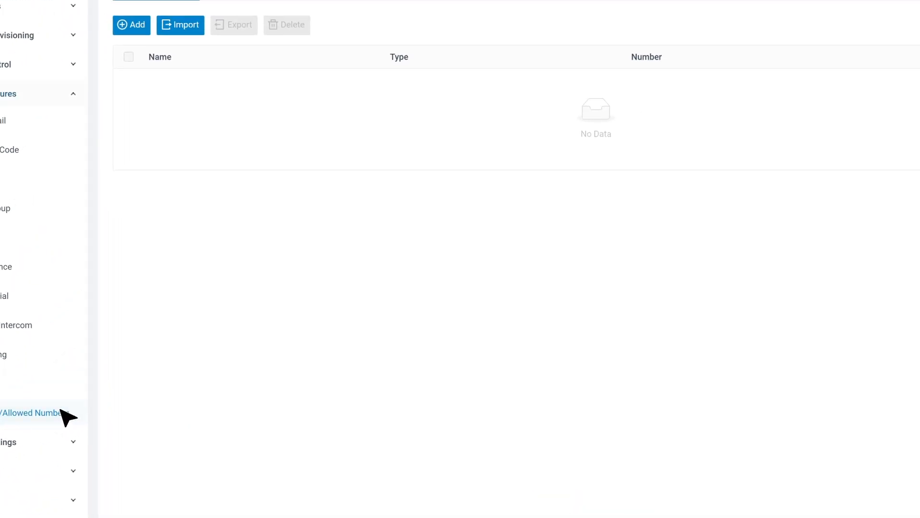
click(29, 412)
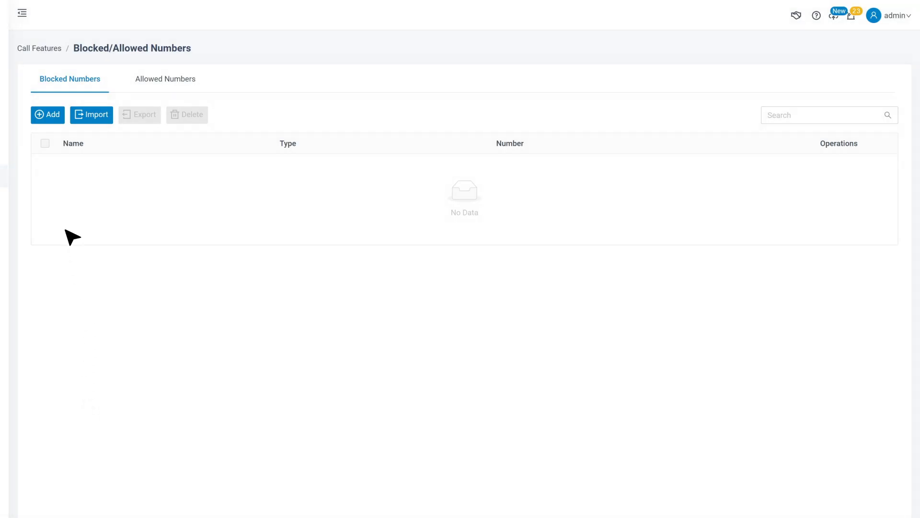
- Start a blocked-number rule named Blocklist with numbers 1001 and 9000X. on separate lines
click(47, 114)
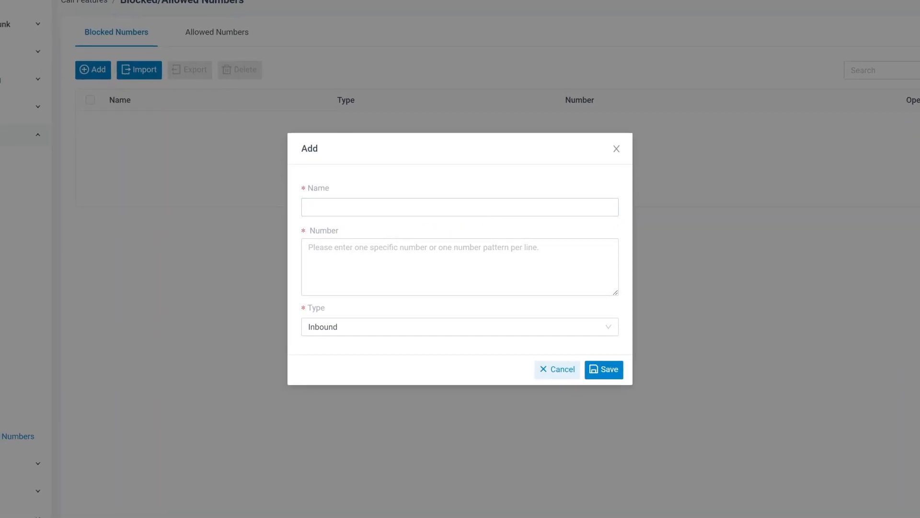
text(Blocklist)
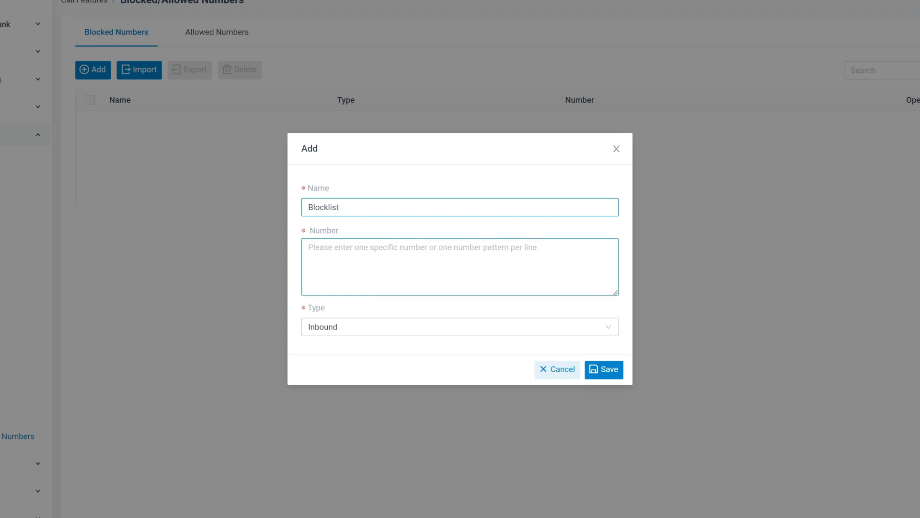
text(1001)
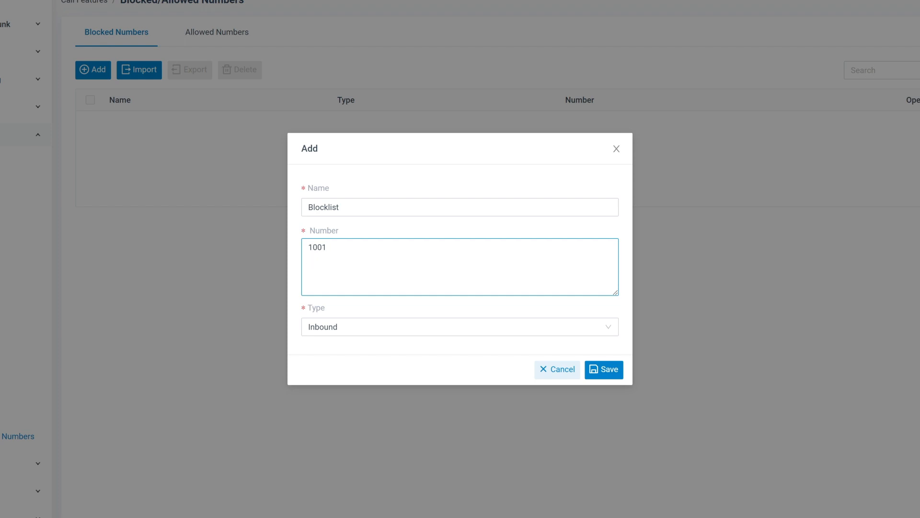
text(9000)
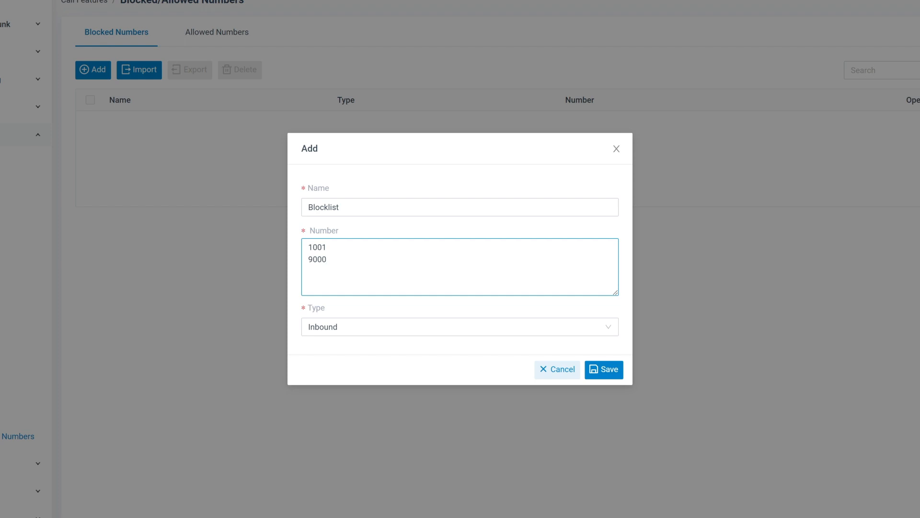
text(X)
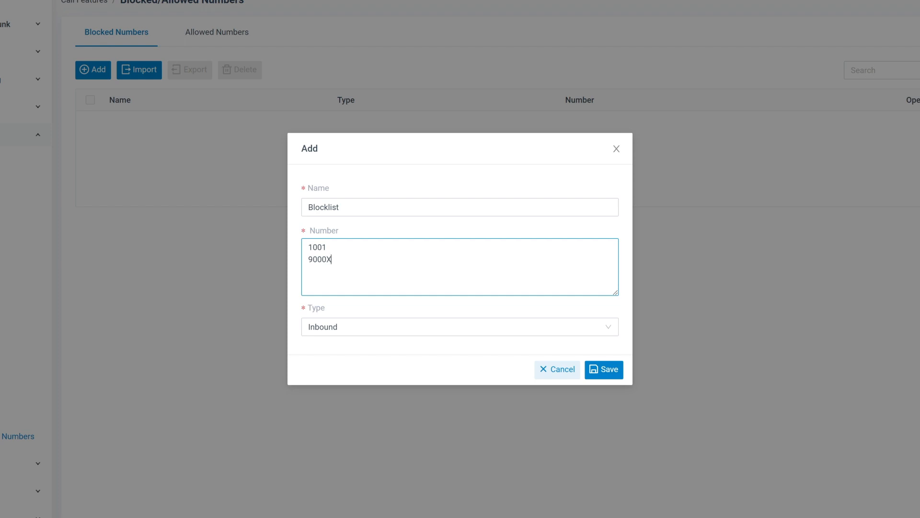
text(.)
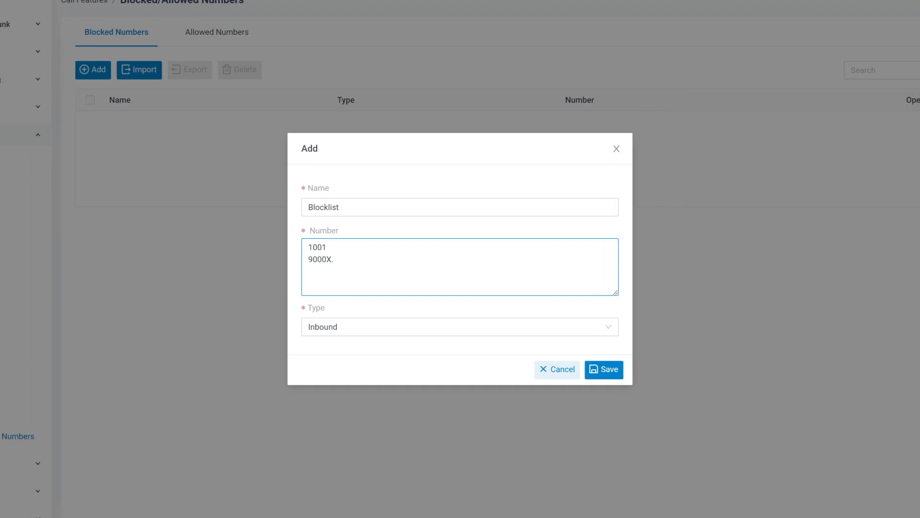
- Set the rule's Type to Both call directions
click(459, 326)
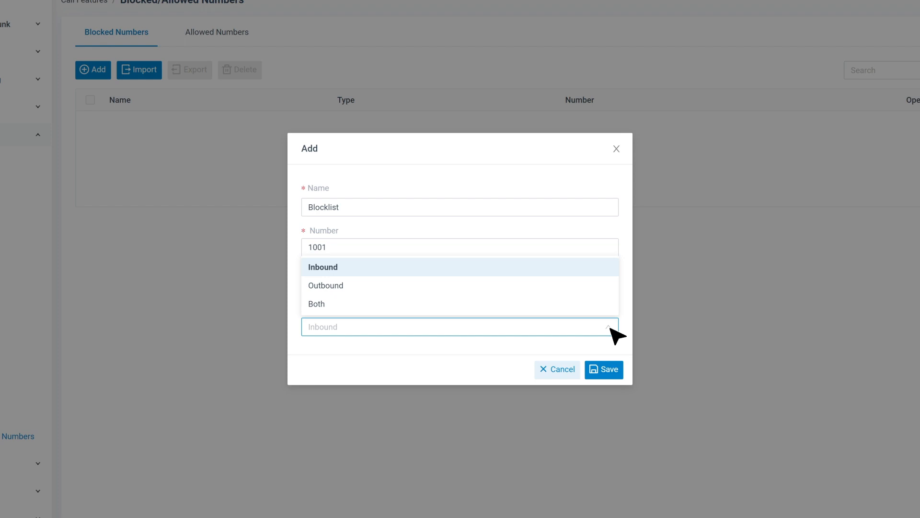
mouse_move(570, 281)
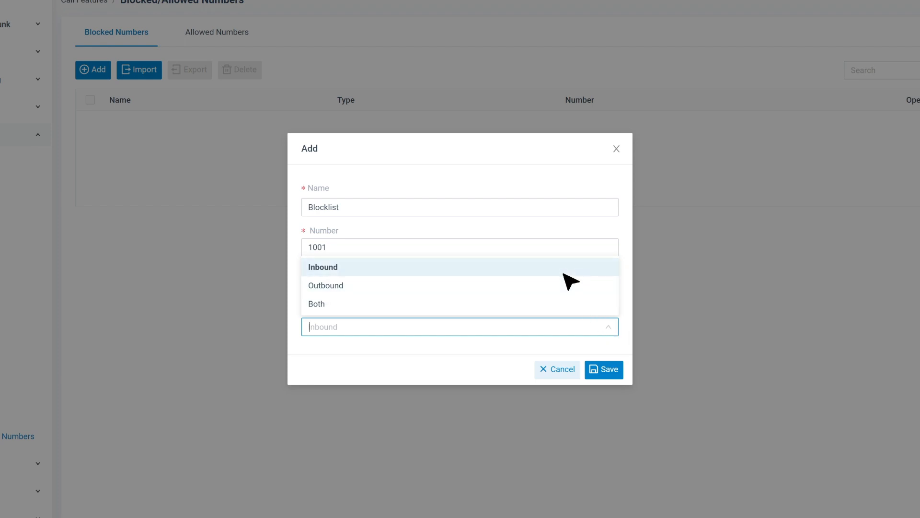
mouse_move(567, 294)
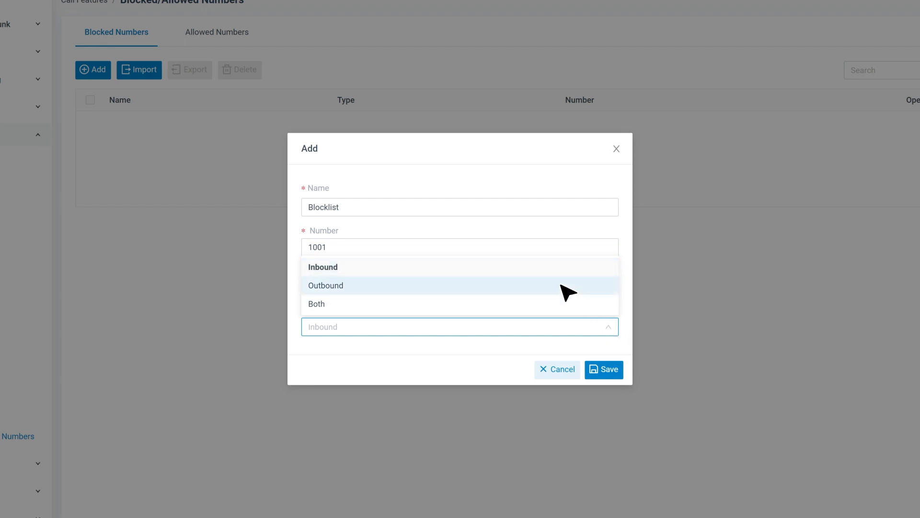
click(315, 304)
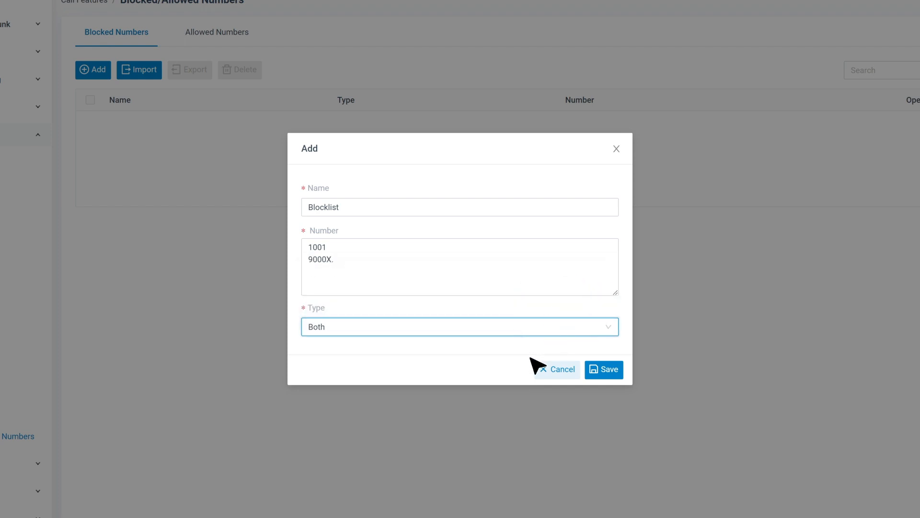
- Save the Blocklist rule, apply the pending changes, and select its row
click(561, 369)
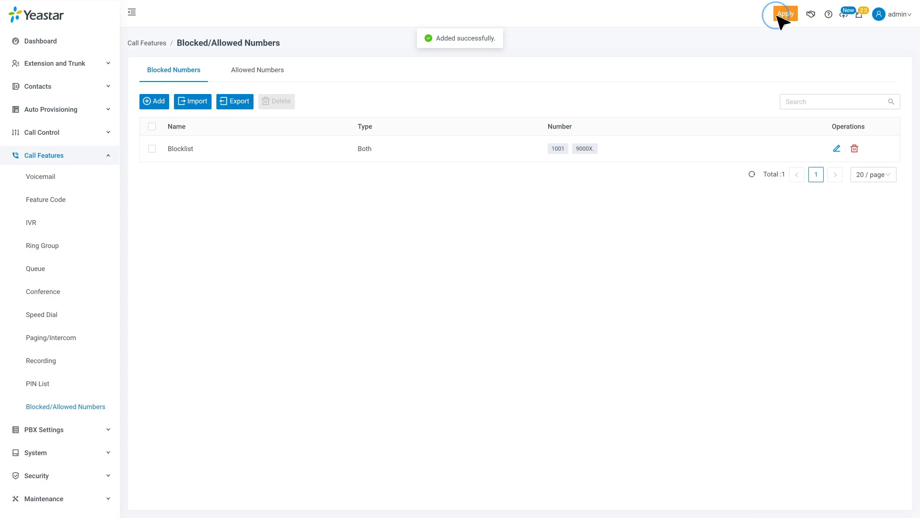
click(785, 13)
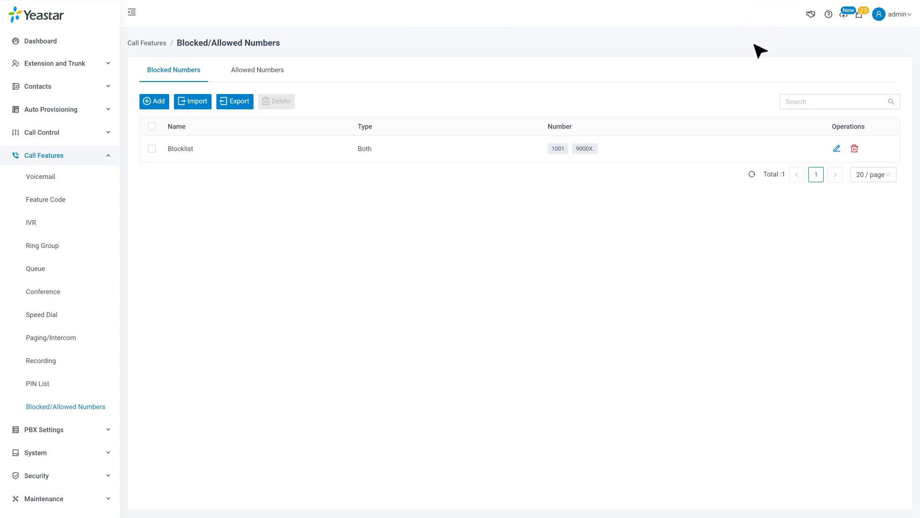
mouse_move(201, 148)
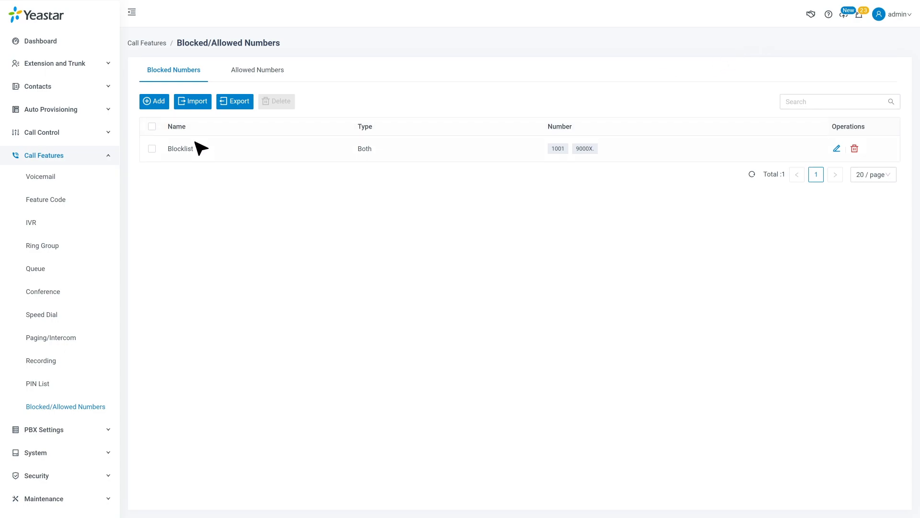
click(152, 127)
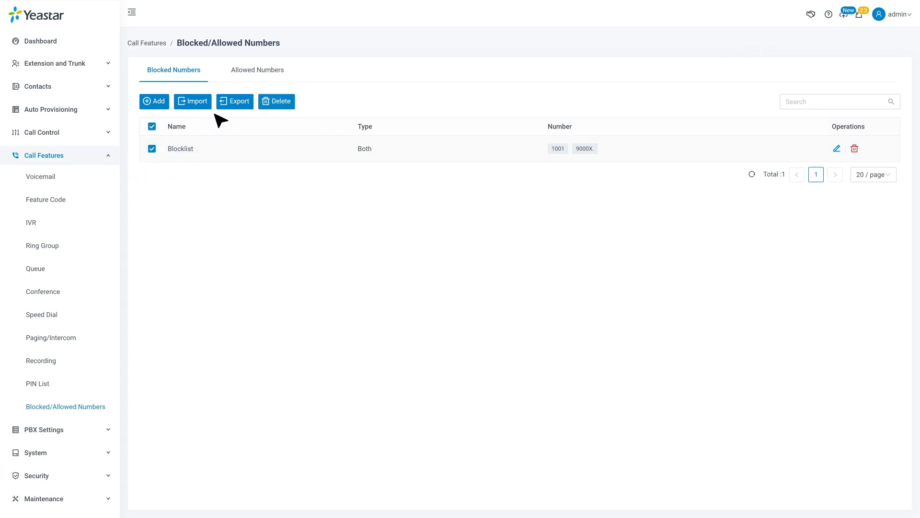
- Export the blocked numbers, then import a CSV adding Blocklist-1 to Blocklist-5
click(233, 101)
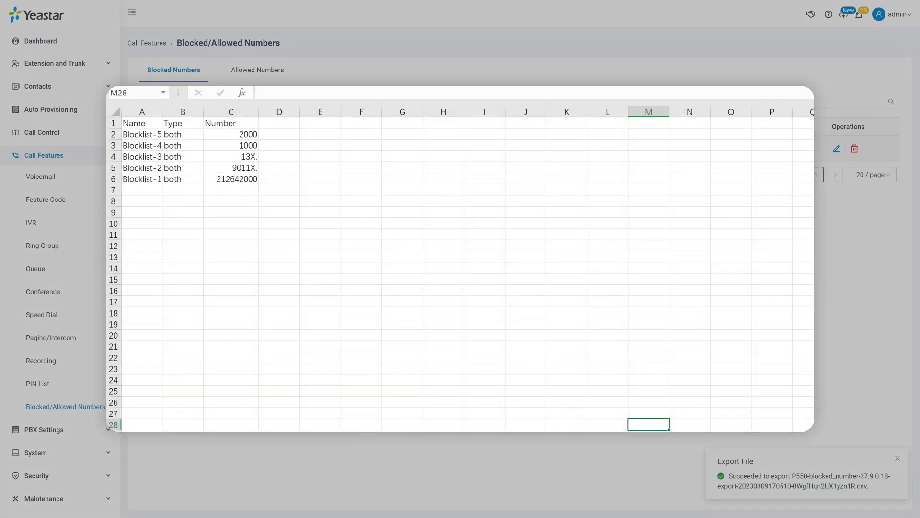
click(193, 101)
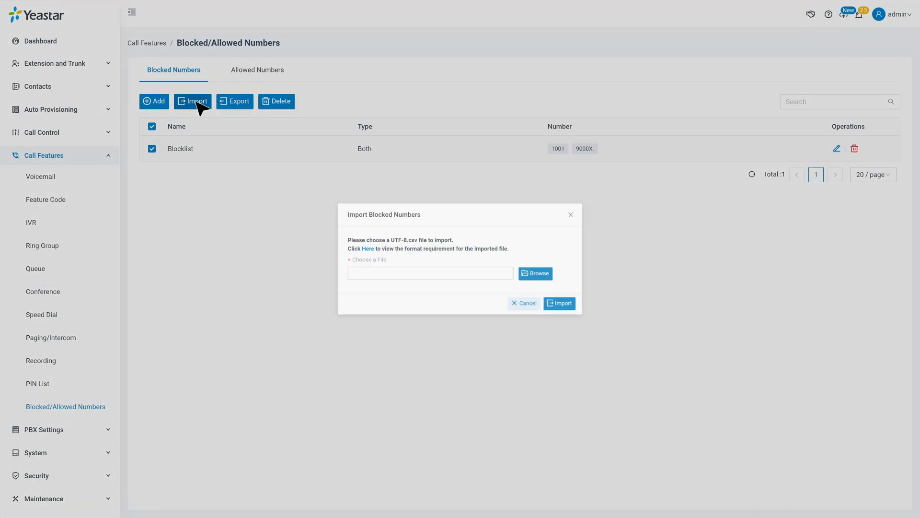
click(534, 273)
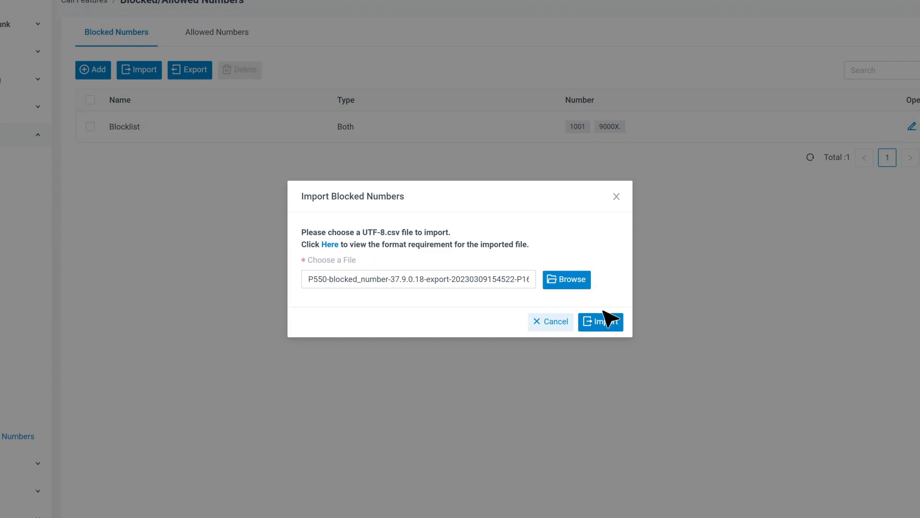
click(600, 321)
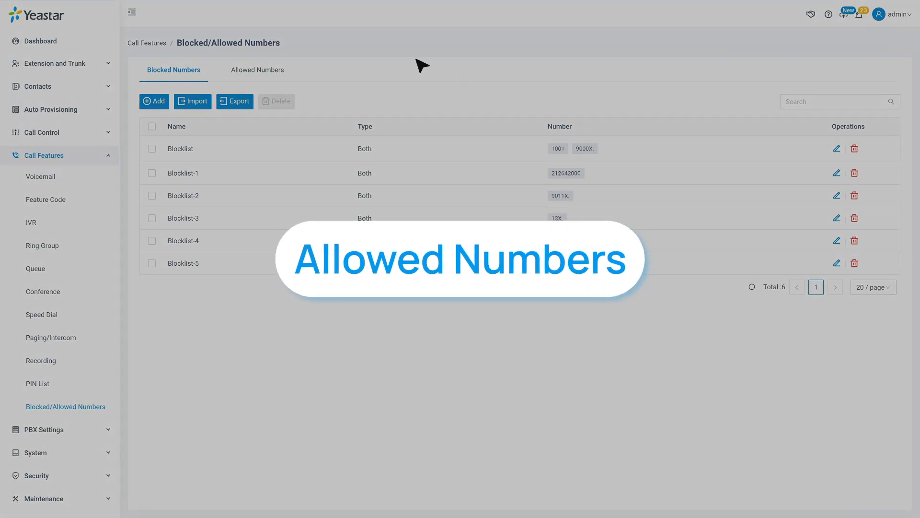
- On the Allowed Numbers tab, start a new rule Allowedlist with number 9011
click(257, 69)
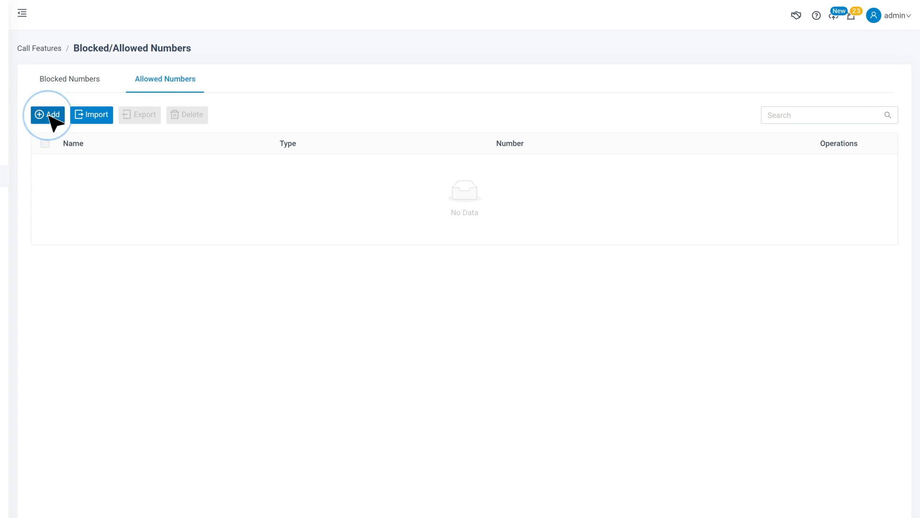
click(47, 114)
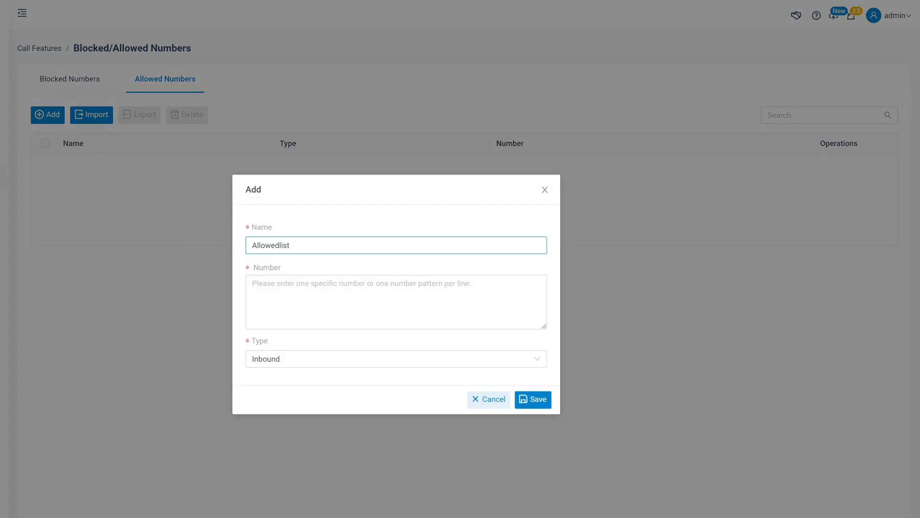
text(9011)
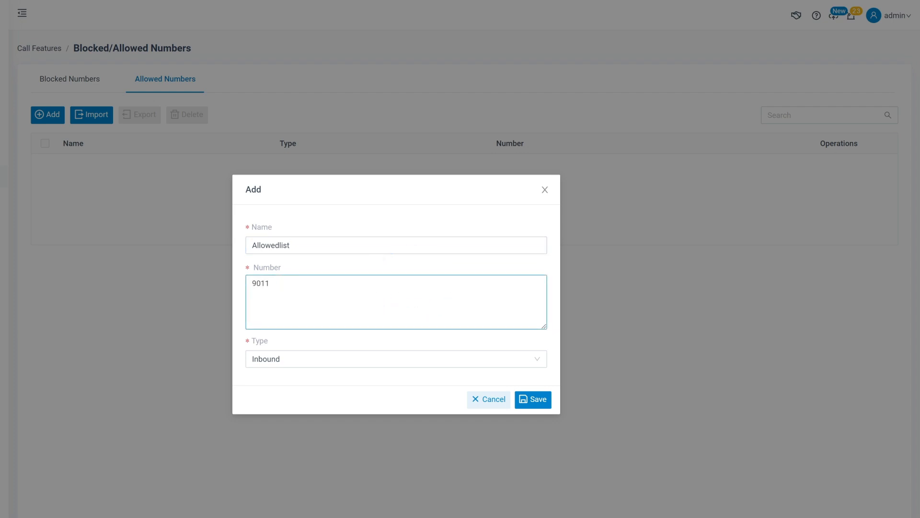
text(.)
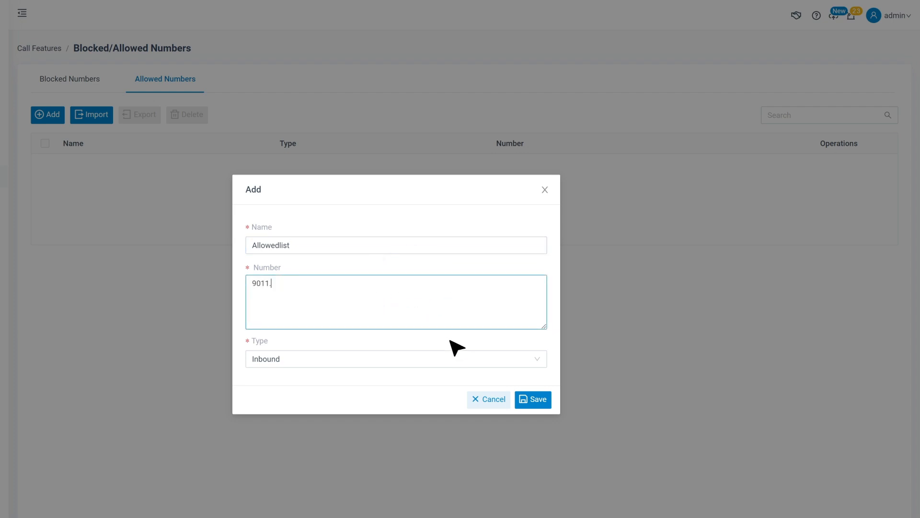
- Set the Allowedlist rule's Type to Both and save it
click(396, 358)
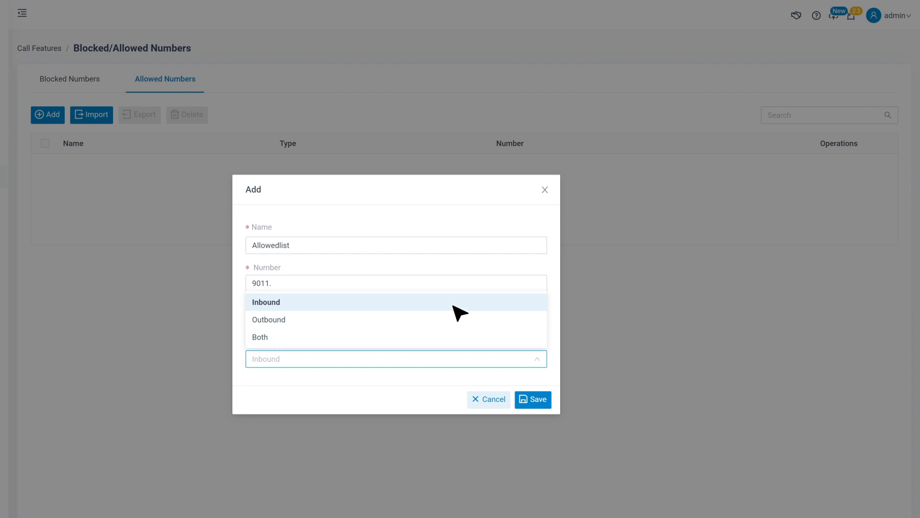
mouse_move(458, 319)
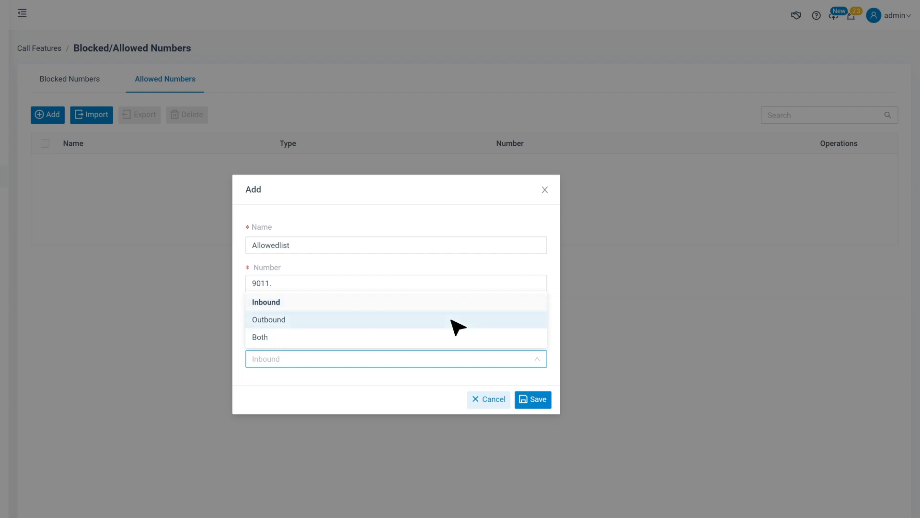
click(260, 336)
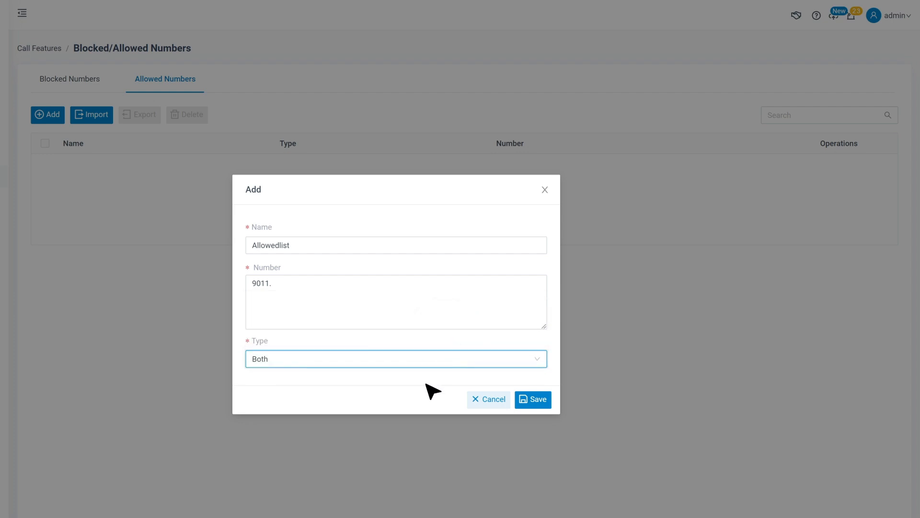
click(531, 399)
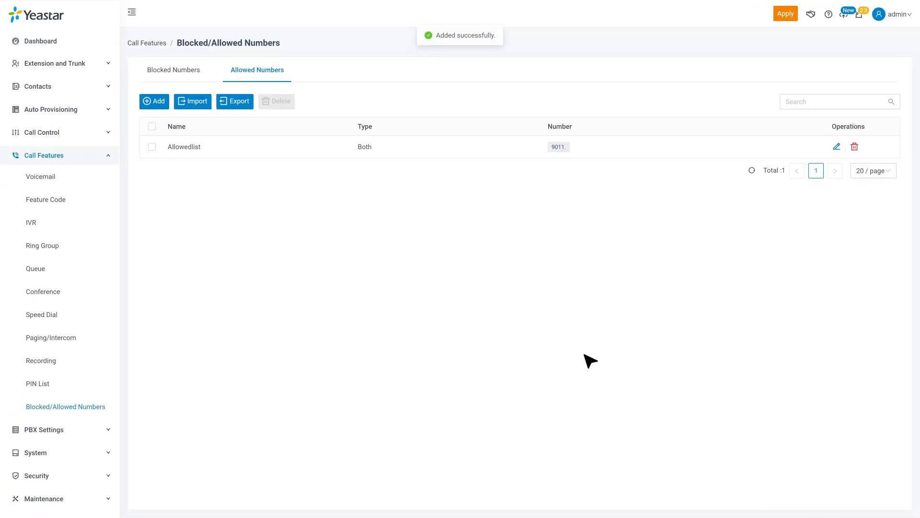
- Apply the pending changes and return to the Blocked Numbers tab
click(784, 12)
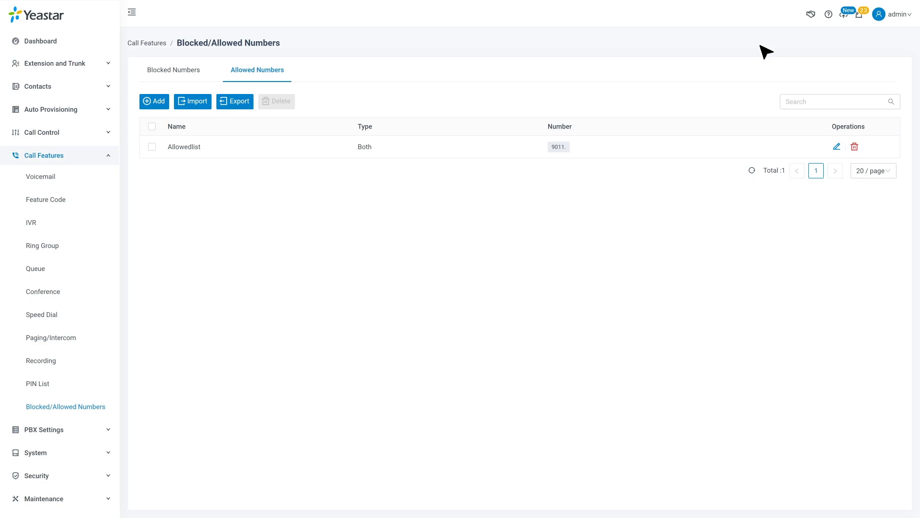
click(174, 69)
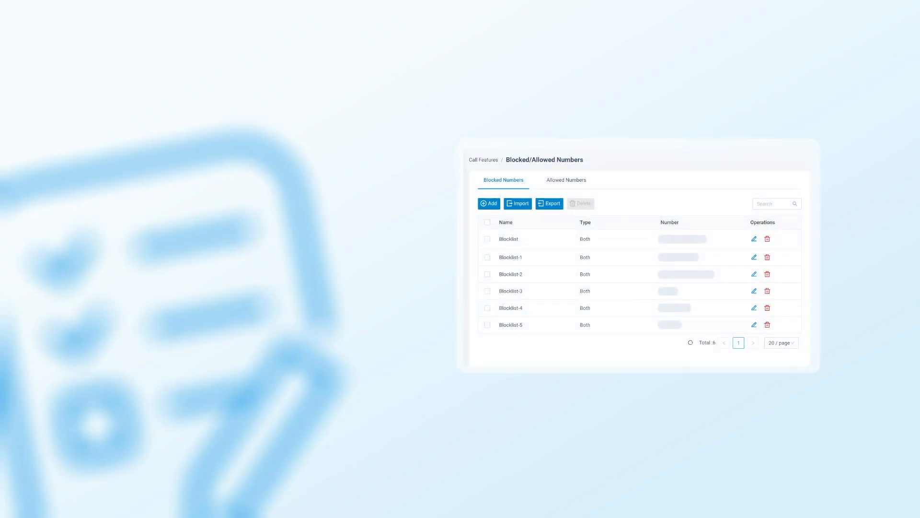